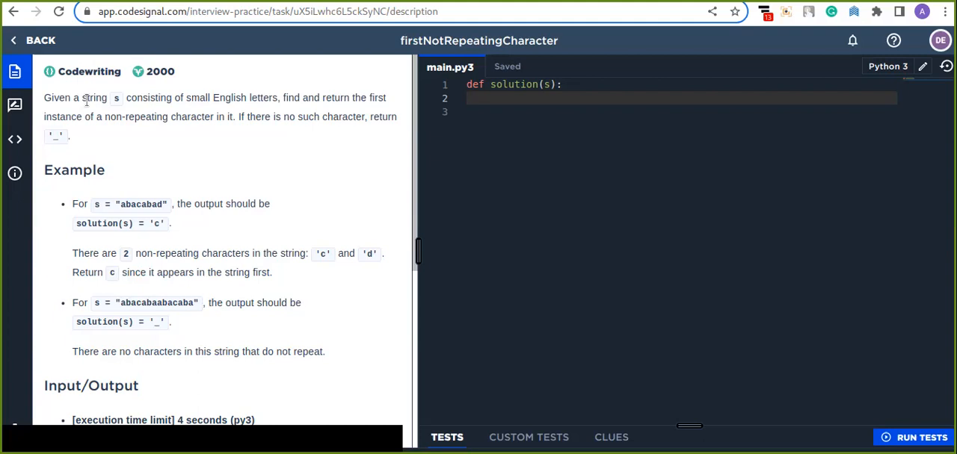
pyautogui.moveTo(168, 110)
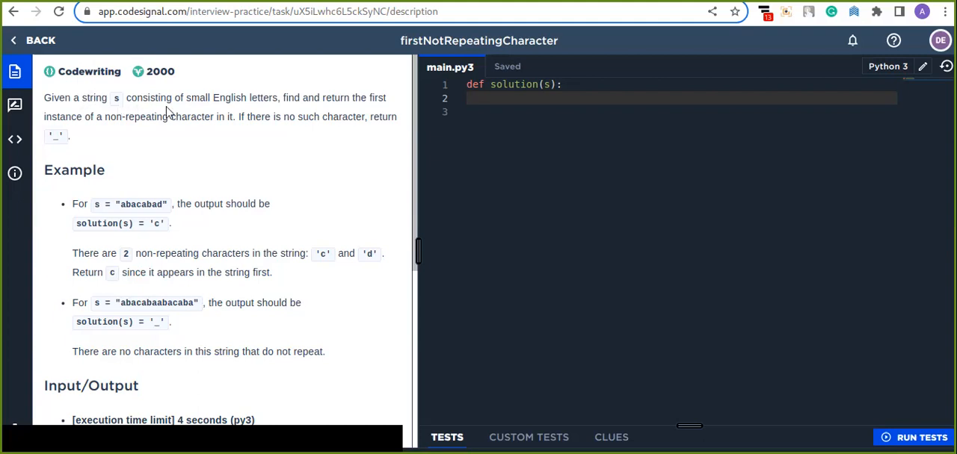
pyautogui.moveTo(206, 115)
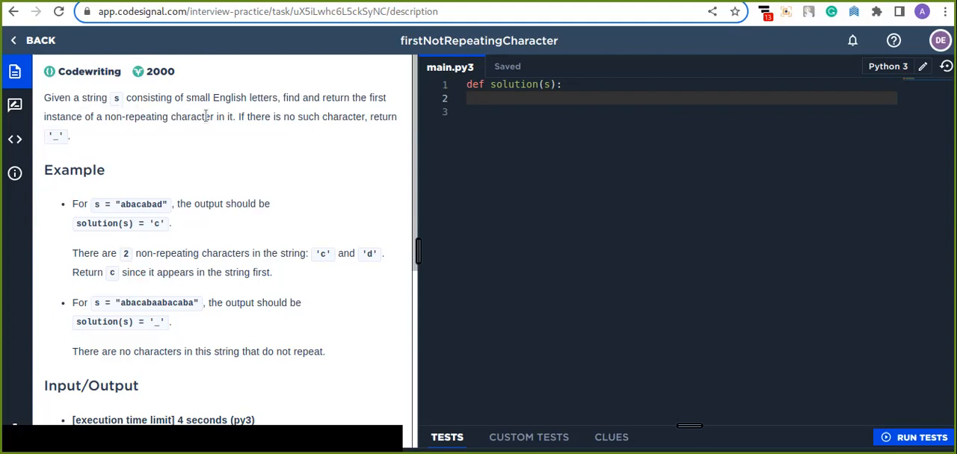
pyautogui.moveTo(178, 129)
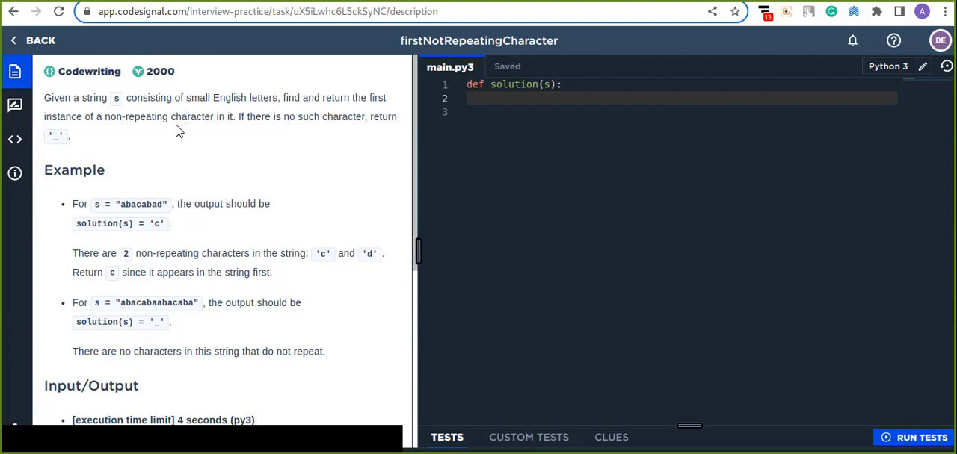
pyautogui.moveTo(209, 142)
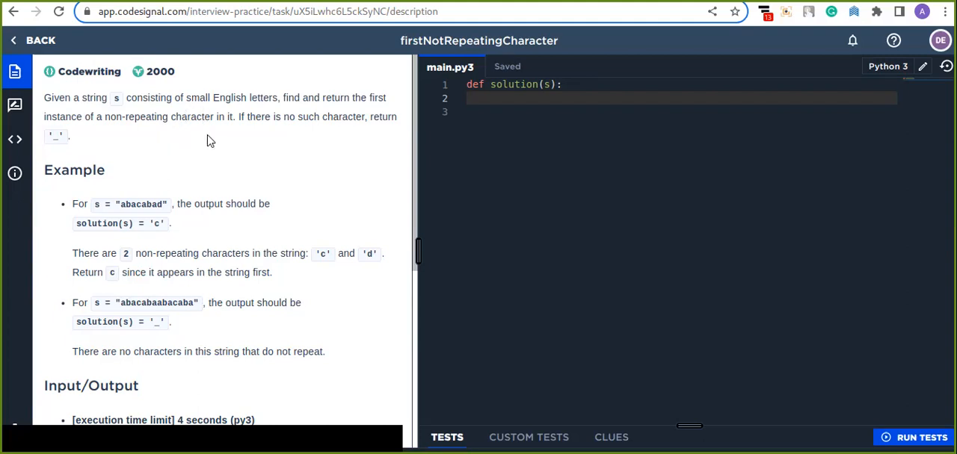
pyautogui.moveTo(338, 127)
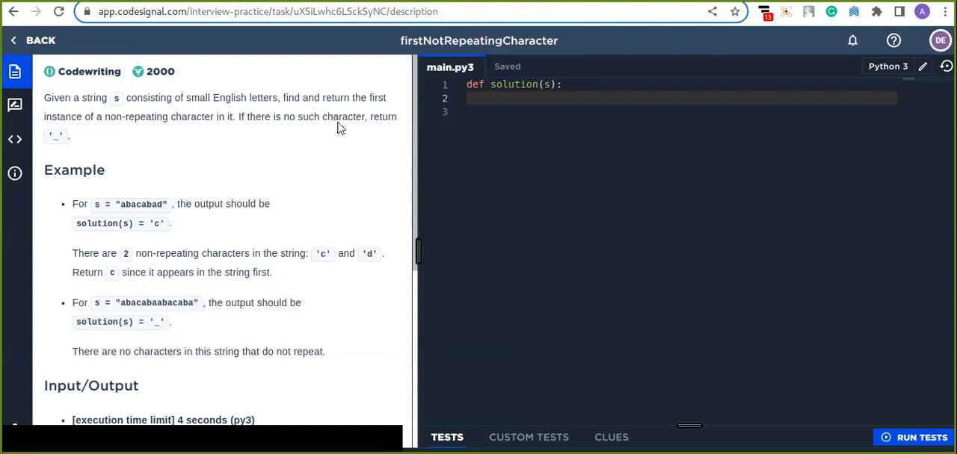
pyautogui.moveTo(321, 132)
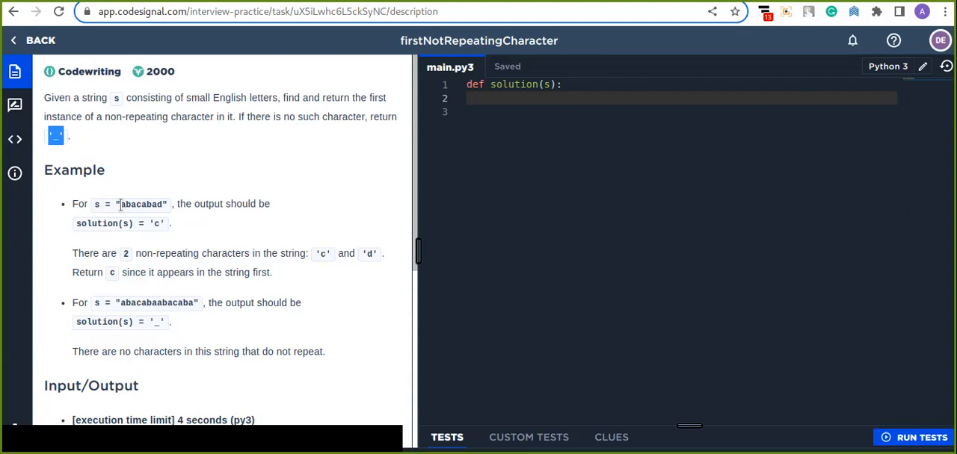
# Step: Review the firstNotRepeatingCharacter description, highlighting the example string and scrolling to the editor
pyautogui.doubleClick(143, 203)
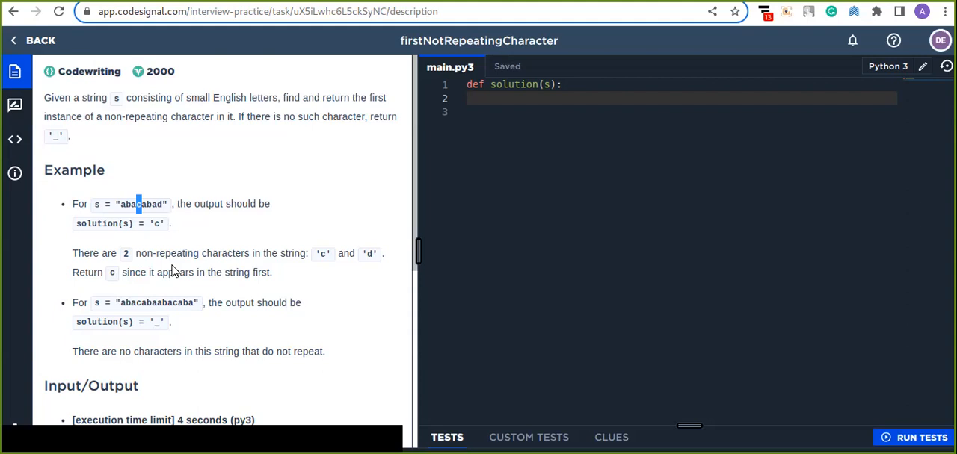
pyautogui.moveTo(138, 217)
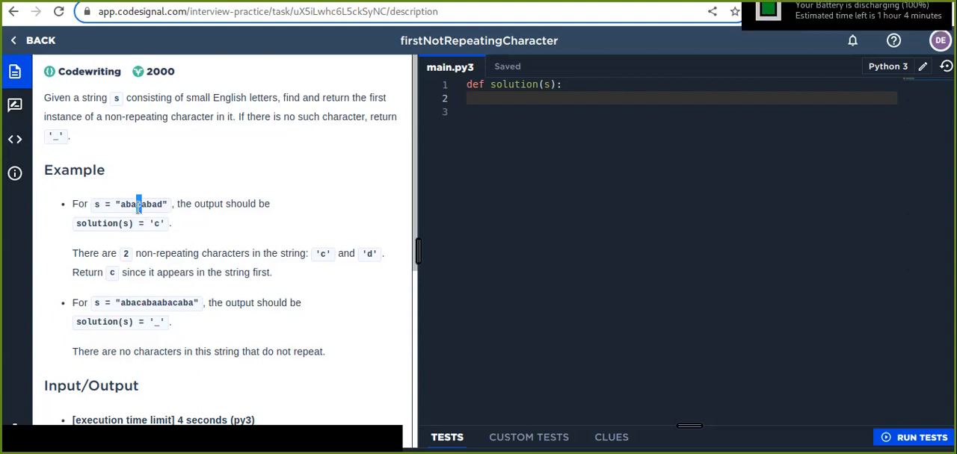
pyautogui.moveTo(215, 323)
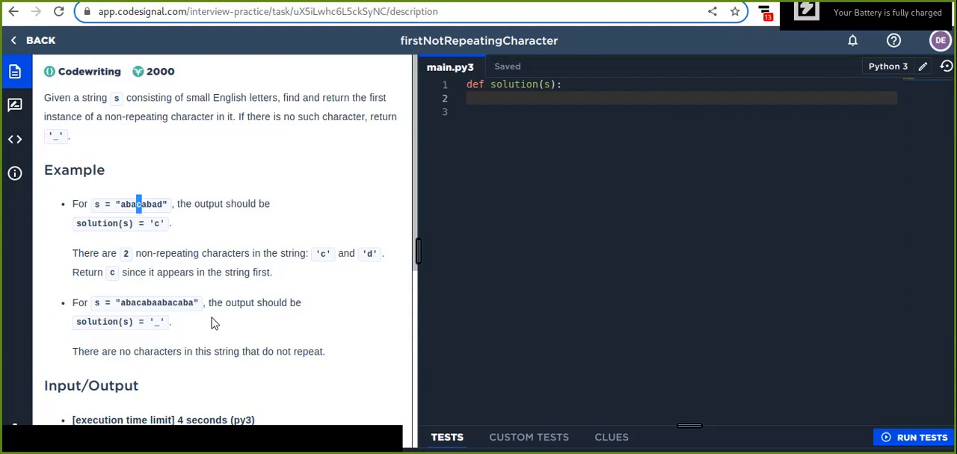
pyautogui.scroll(-3)
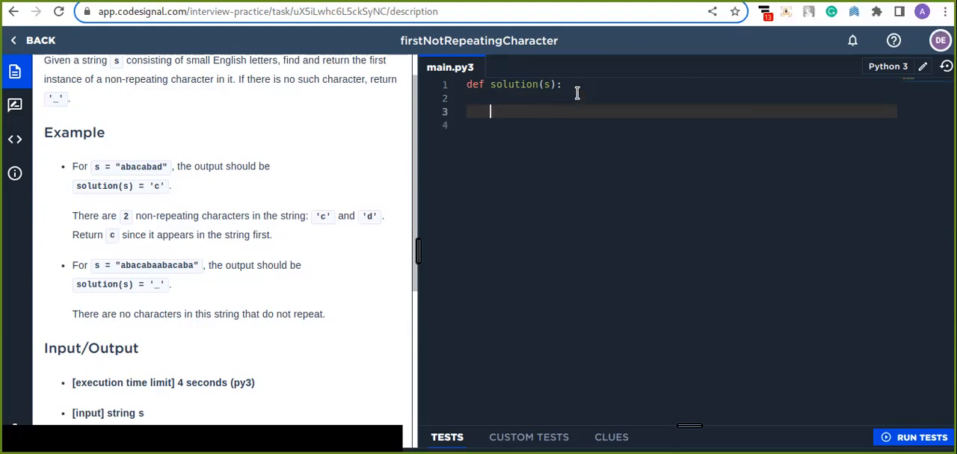
# Step: Write the loop header `for c in list(s):` iterating over the string's characters
pyautogui.write('for')
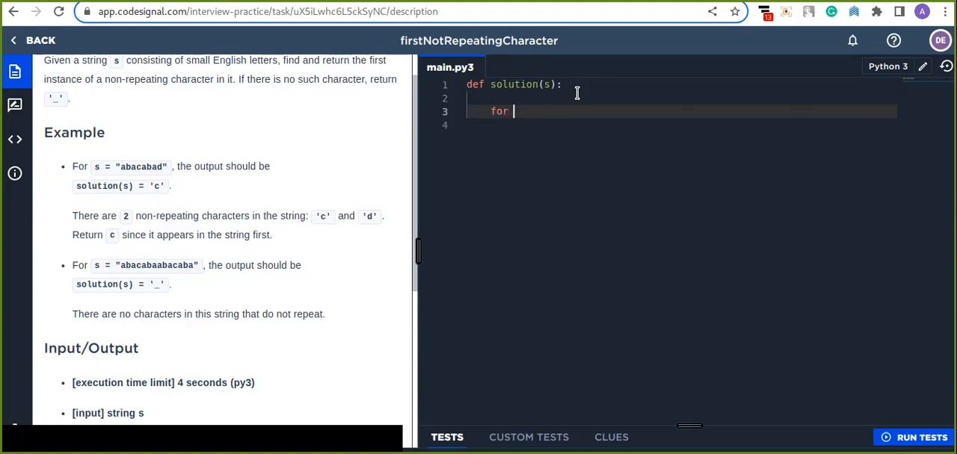
pyautogui.write('c')
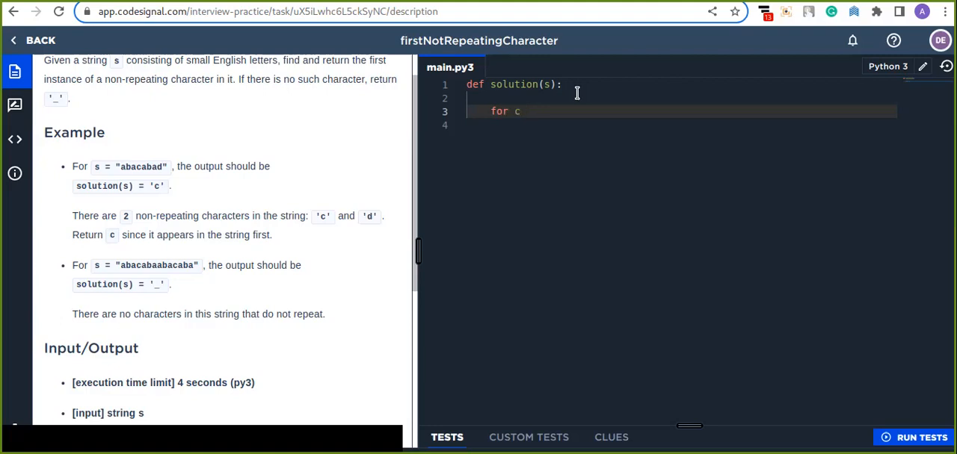
pyautogui.write('in list')
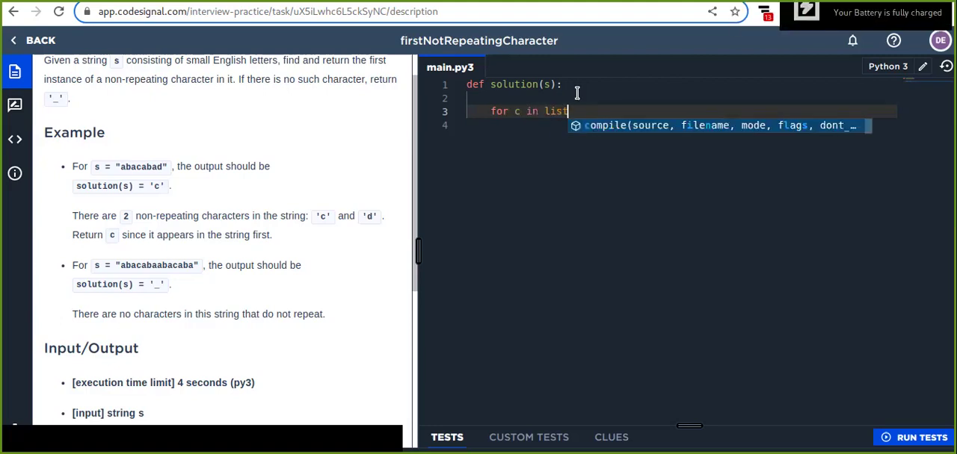
pyautogui.write('(s)')
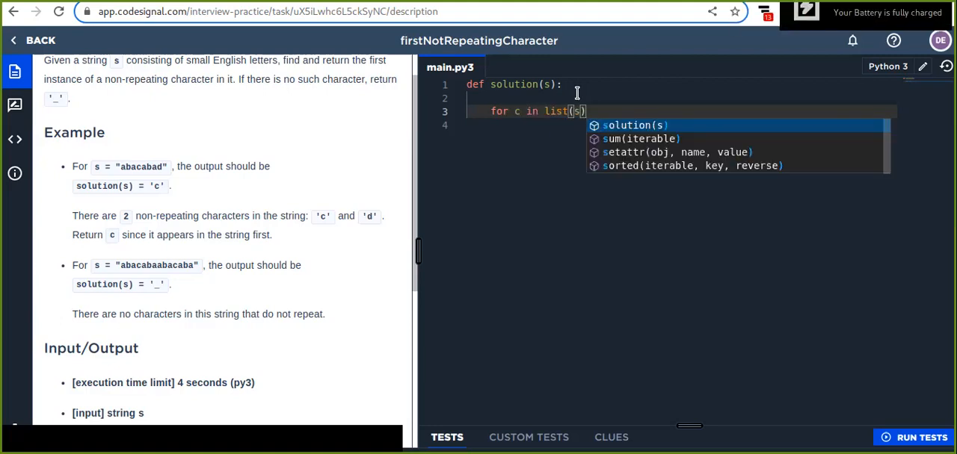
pyautogui.press('enter')
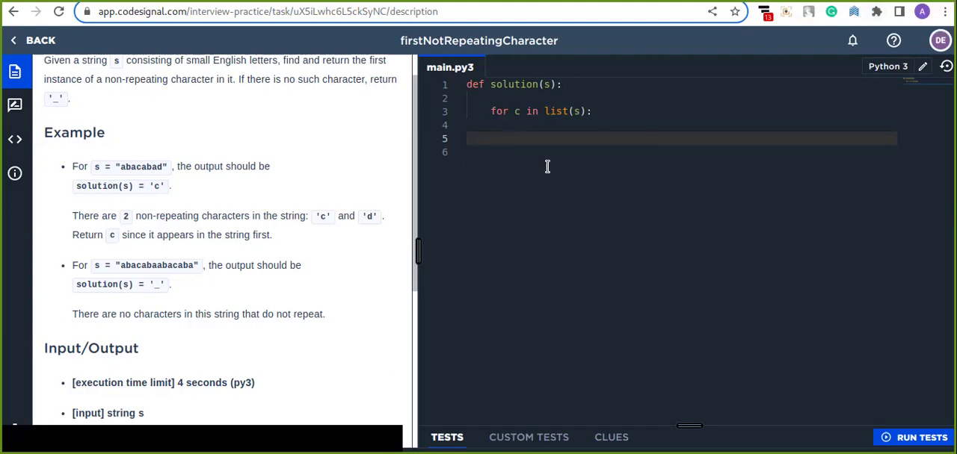
# Step: Write the condition `if s.index(c) == s.rindex(c):` inside the loop body
pyautogui.write('if')
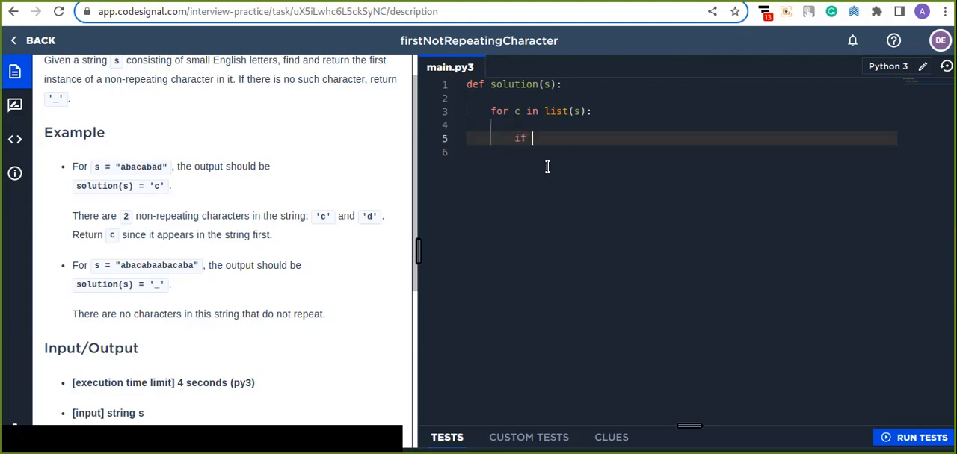
pyautogui.write('s.index(')
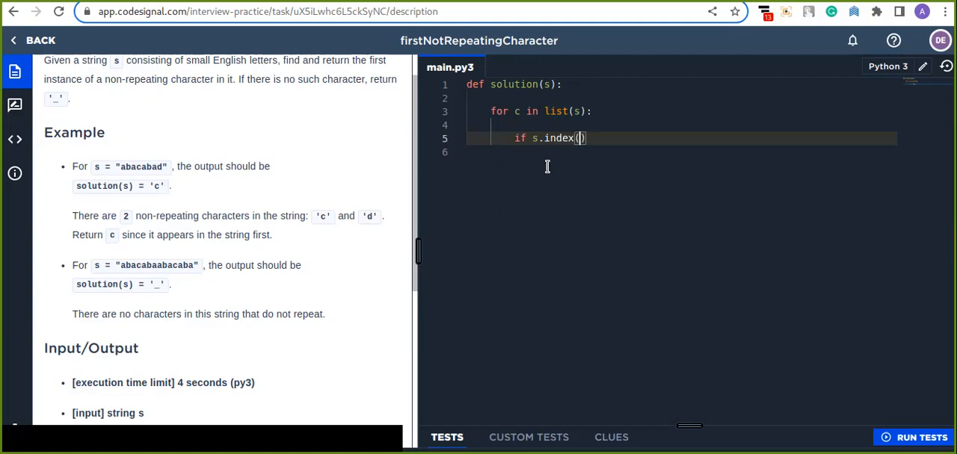
pyautogui.write('c')
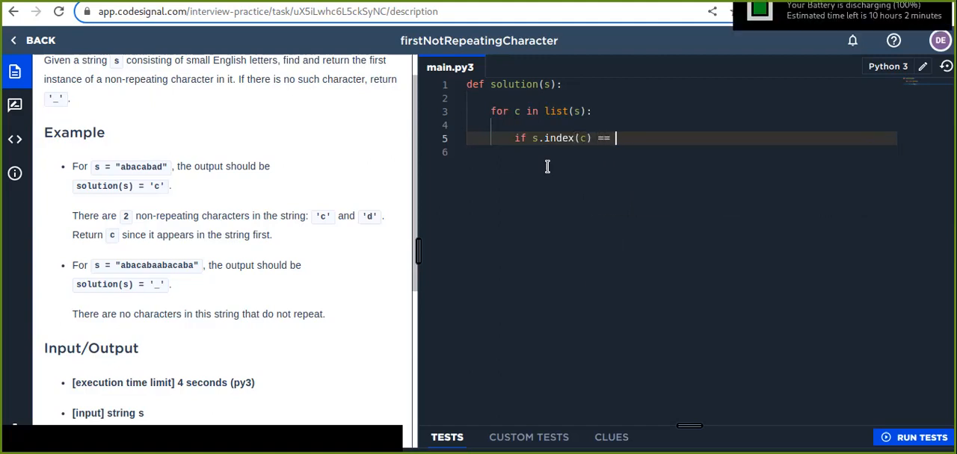
pyautogui.write('s')
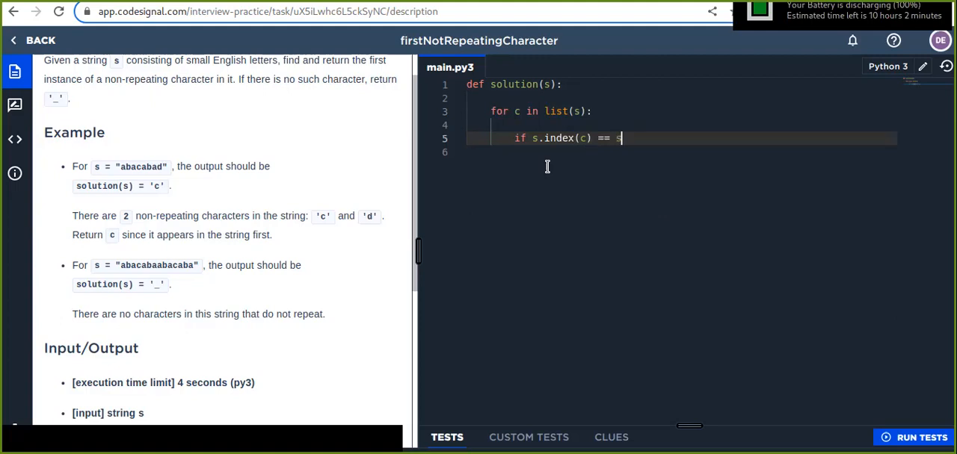
pyautogui.write('.rinde')
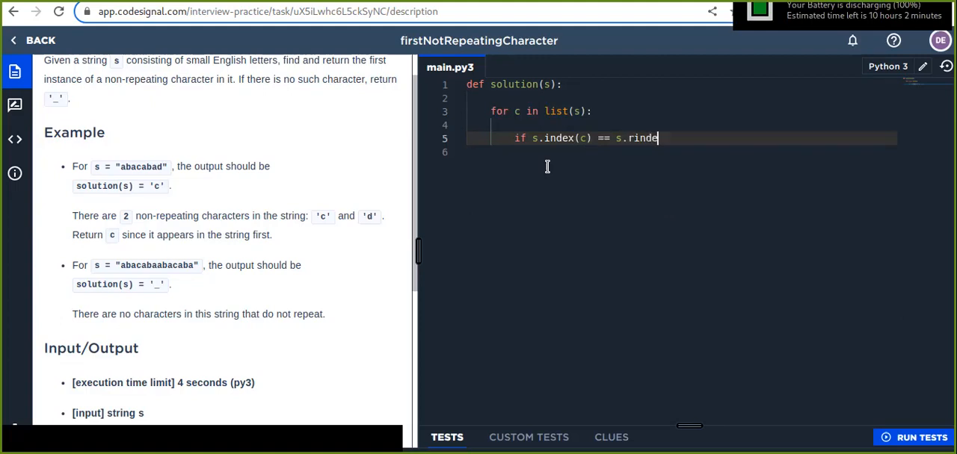
pyautogui.write('(c):')
pyautogui.click(680, 151)
pyautogui.write('return c')
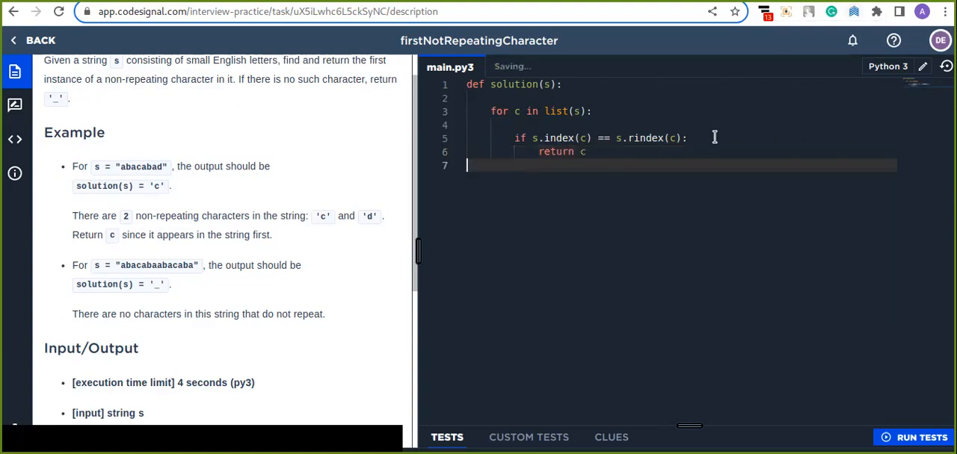
pyautogui.press('Enter')
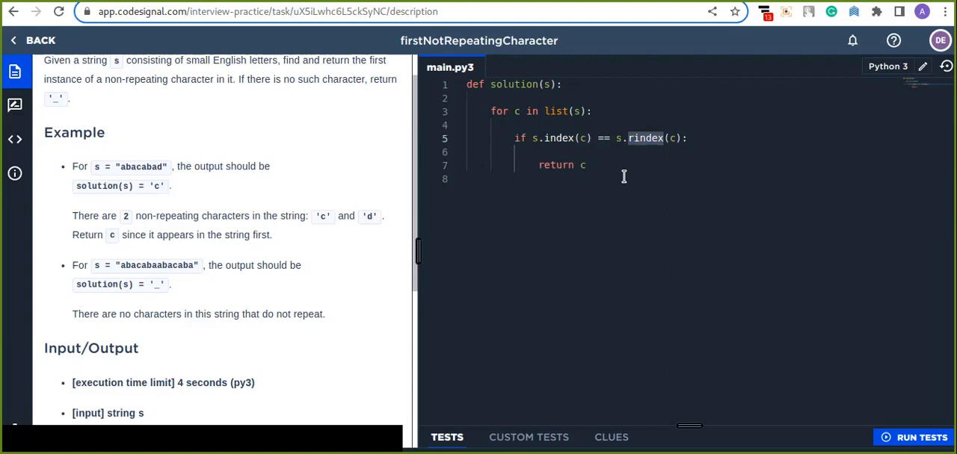
pyautogui.moveTo(628, 175)
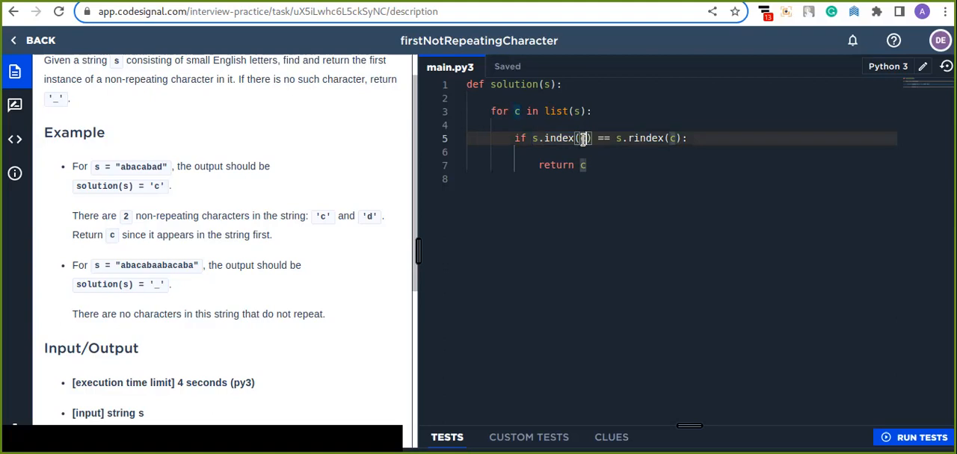
pyautogui.write('c')
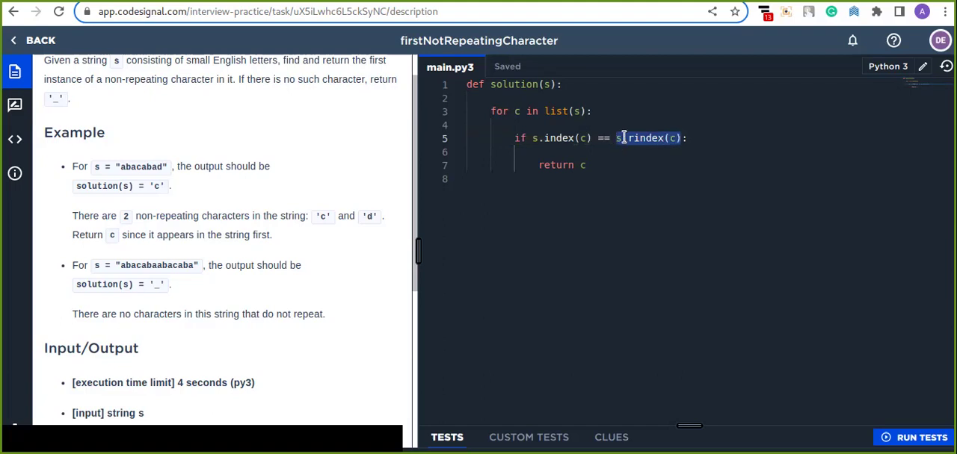
pyautogui.click(589, 164)
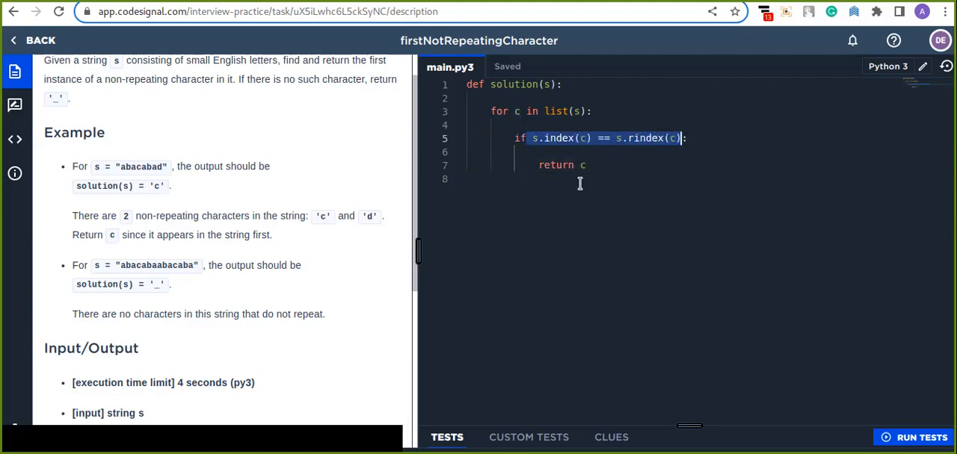
pyautogui.moveTo(589, 178)
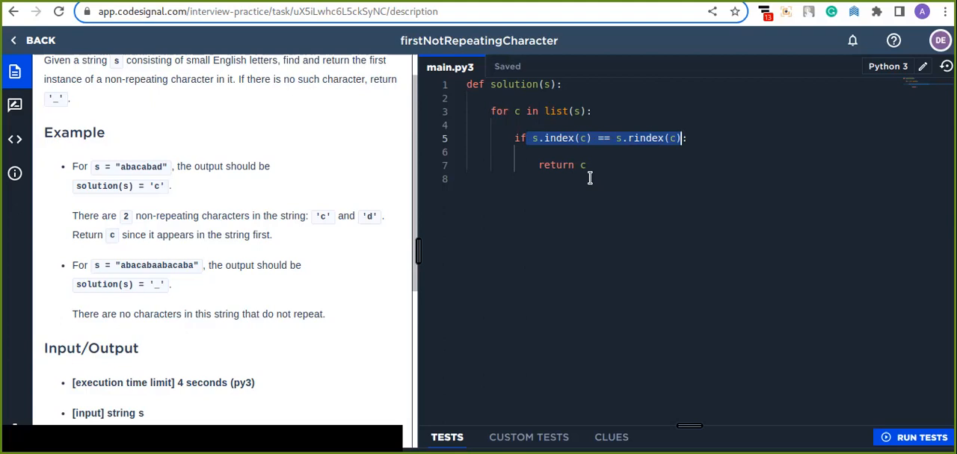
pyautogui.click(589, 164)
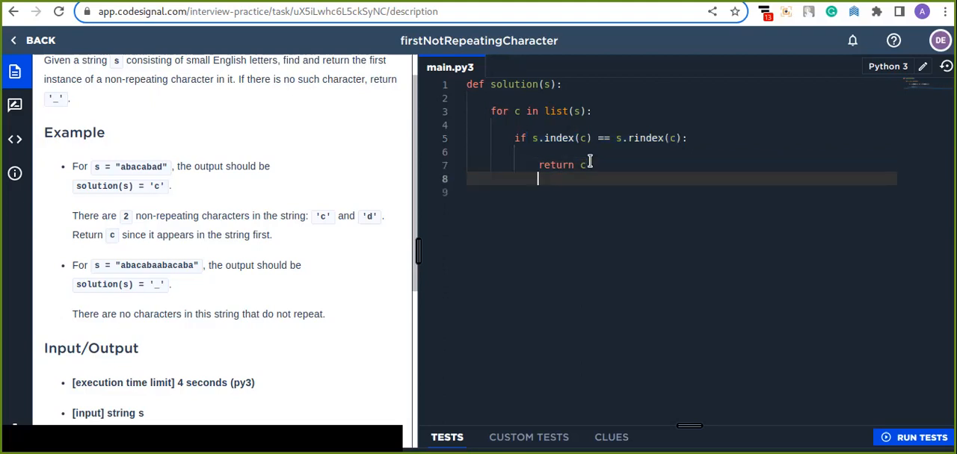
# Step: Add the fallback `return '_'` after the loop for strings with no unique character
pyautogui.write('ret')
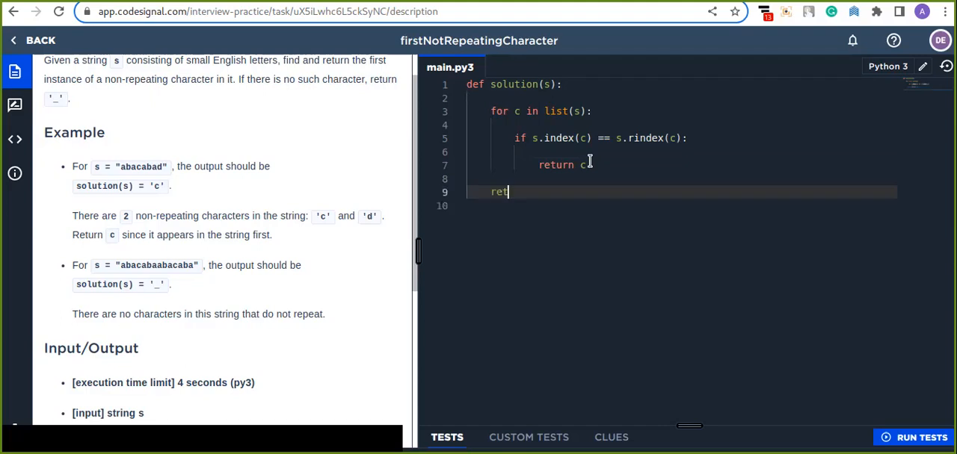
pyautogui.write('urn')
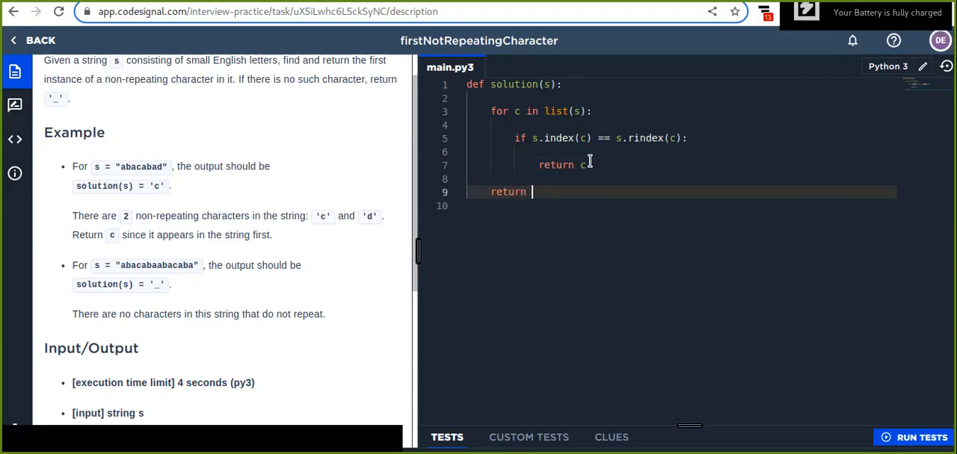
pyautogui.write("'_'")
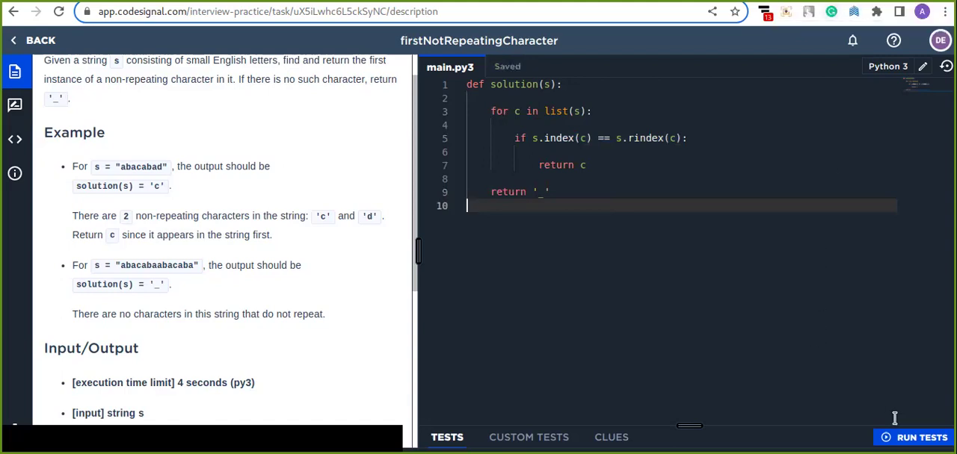
pyautogui.moveTo(919, 437)
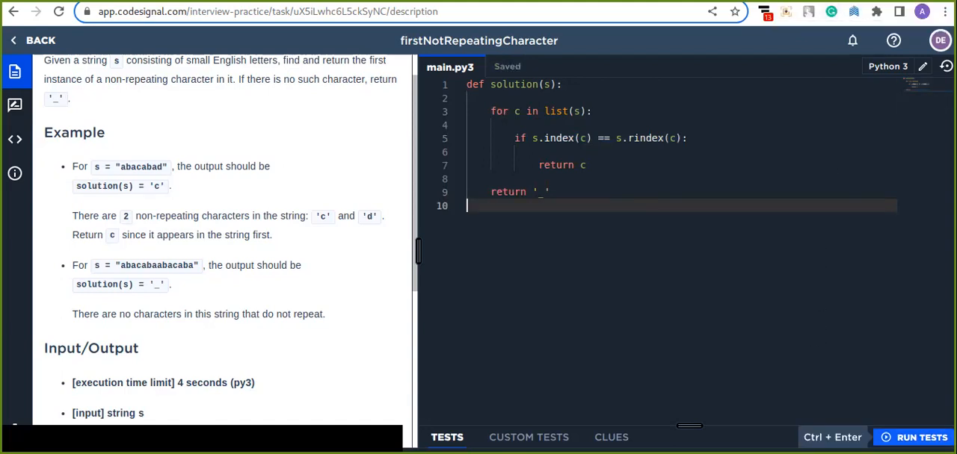
# Step: Run the tests, view the 19/19 results summary, and submit the solution as CORRECT
pyautogui.click(918, 437)
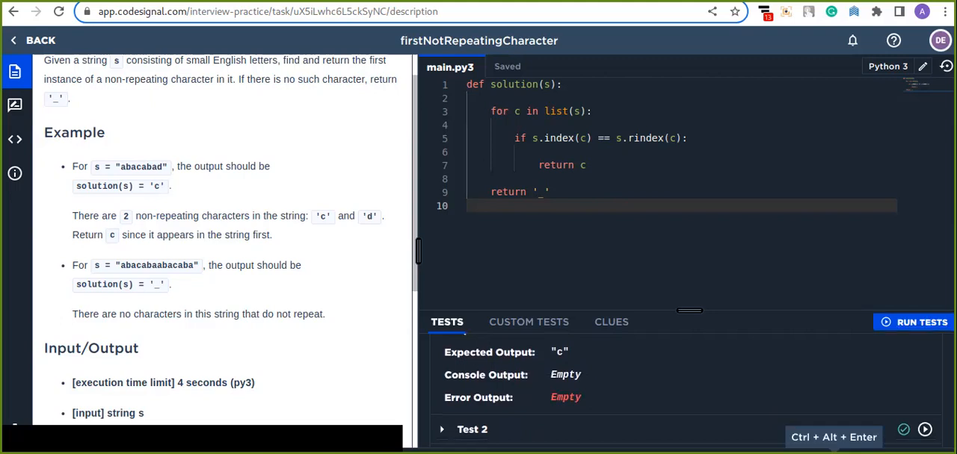
pyautogui.click(921, 323)
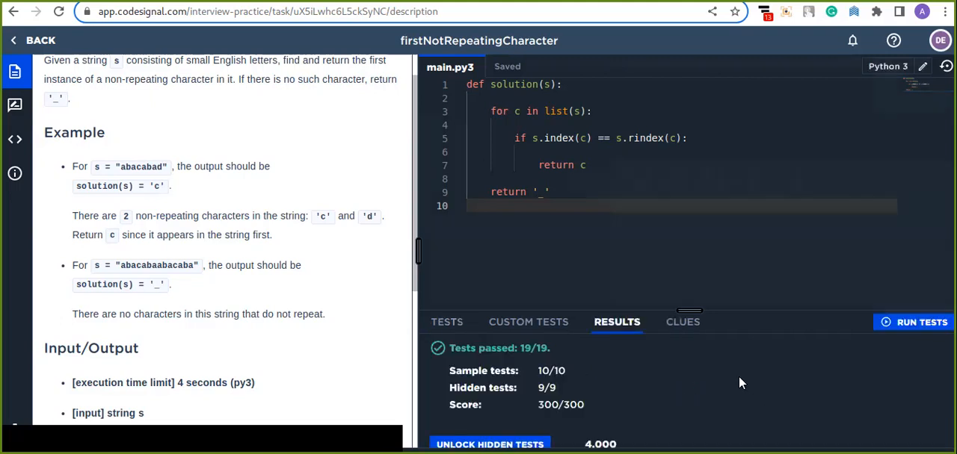
pyautogui.click(15, 139)
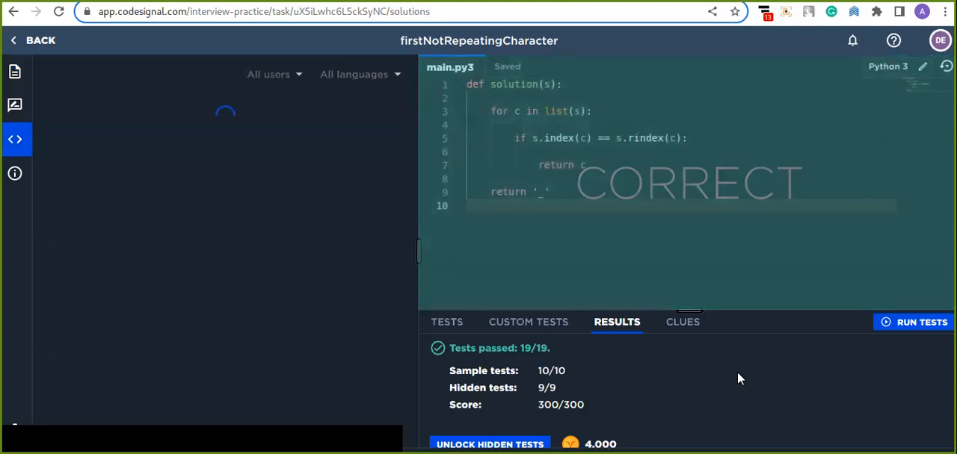